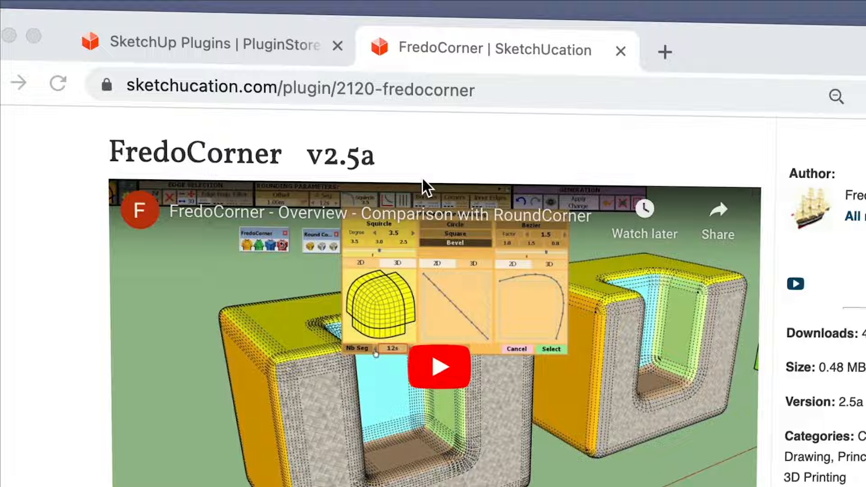
# Step: Round the T-shaped box's selected edges in FredoCorner with a 1/2" offset and generate the geometry
pyautogui.click(438, 366)
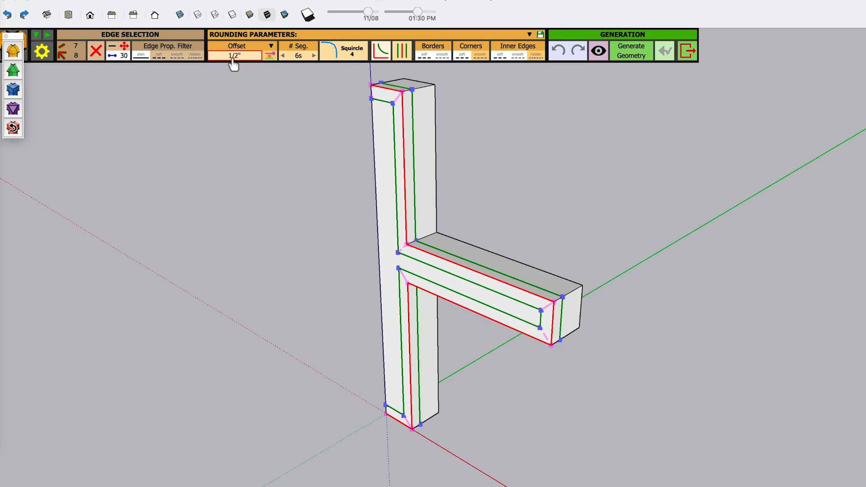
pyautogui.click(630, 50)
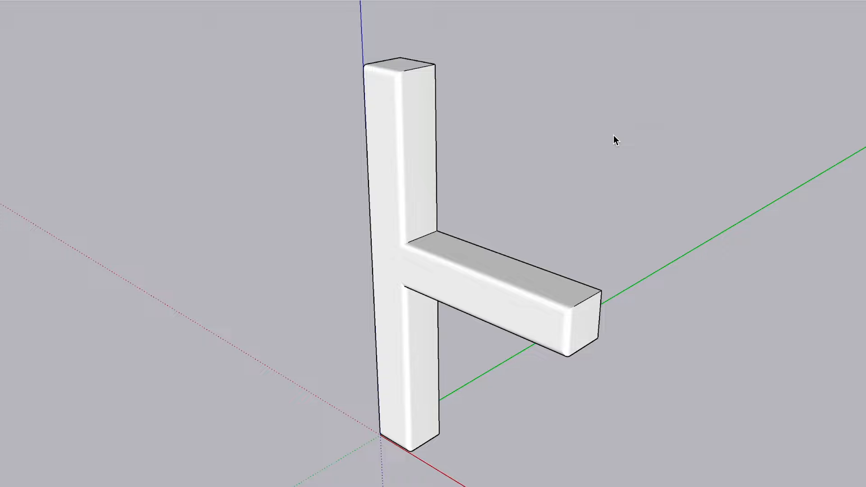